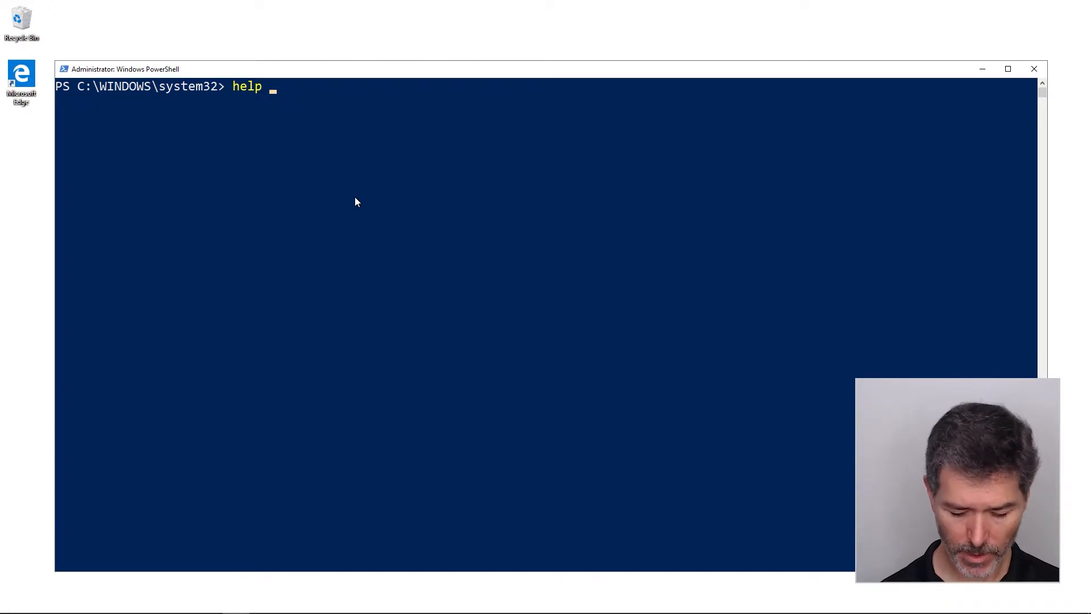
# Step: Run help *user* to list help topics whose names contain user
pyautogui.write('*user')
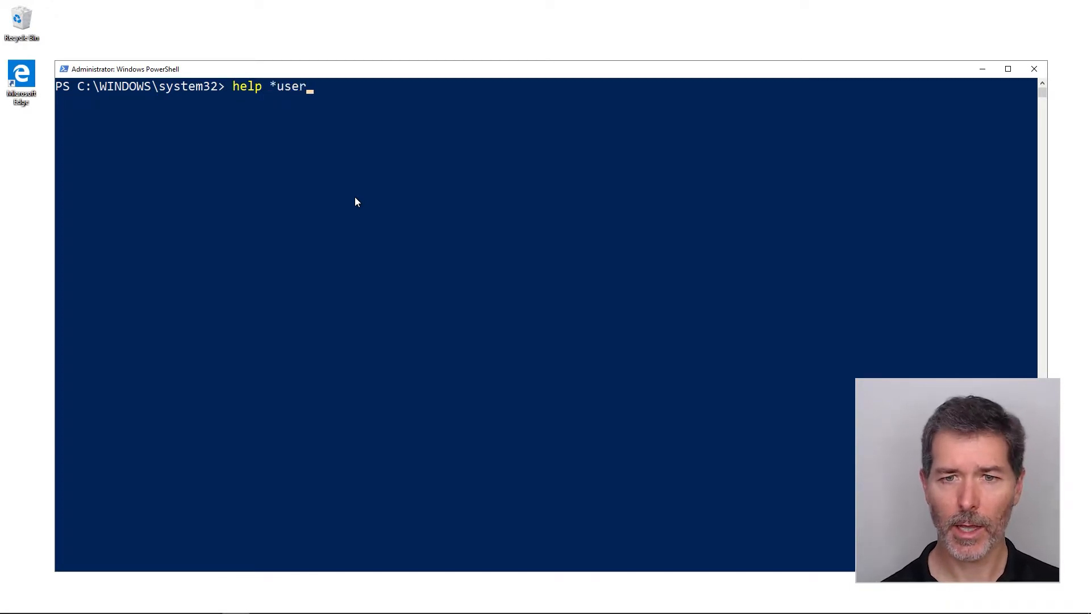
pyautogui.write('*')
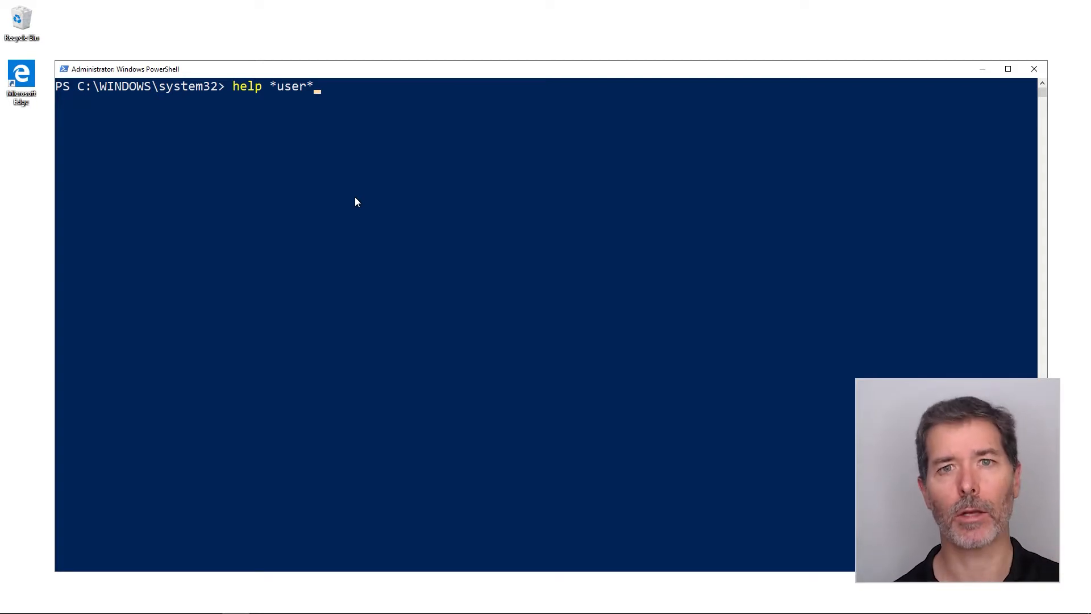
pyautogui.press('enter')
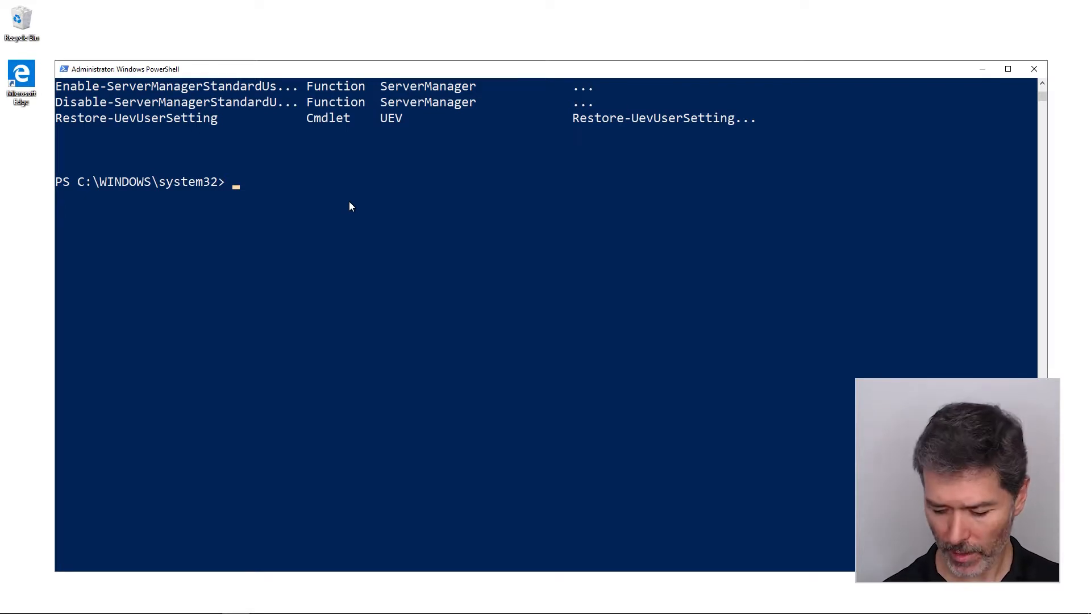
# Step: Run Get-Command *user* to list matching cmdlets and applications with versions and sources
pyautogui.write('help *user*')
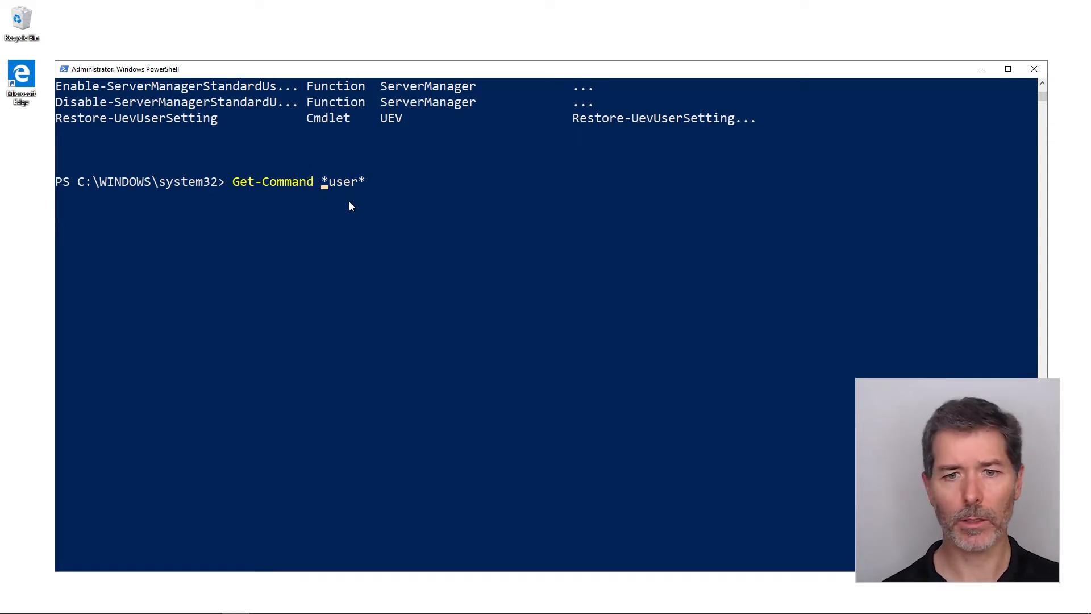
pyautogui.press('Enter')
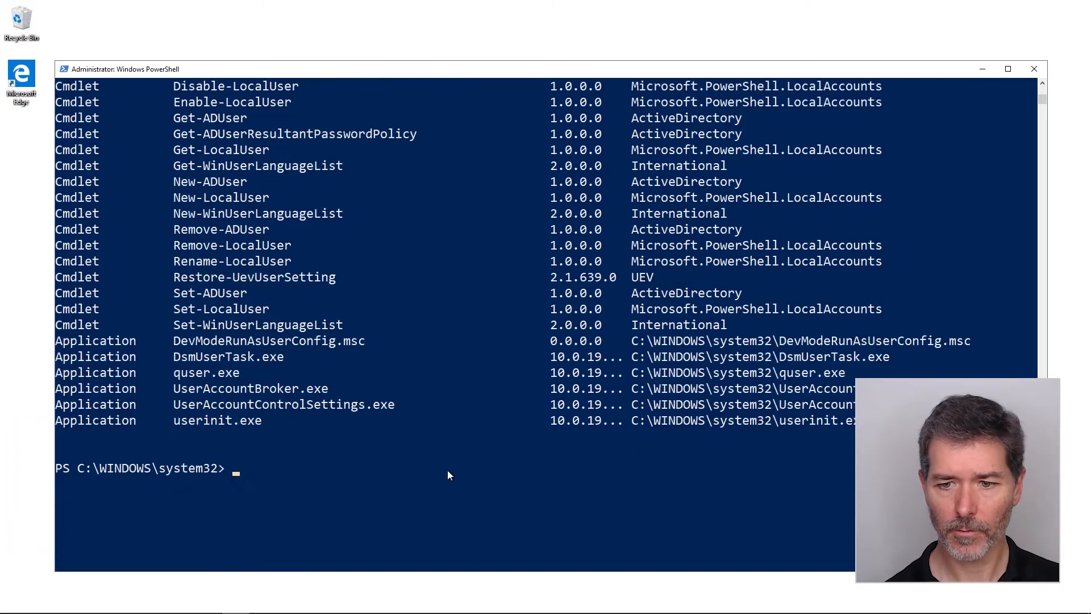
# Step: Run Get-Command *user* -Module ActiveDirectory to list only AD user cmdlets
pyautogui.write('Get-Command *user* -')
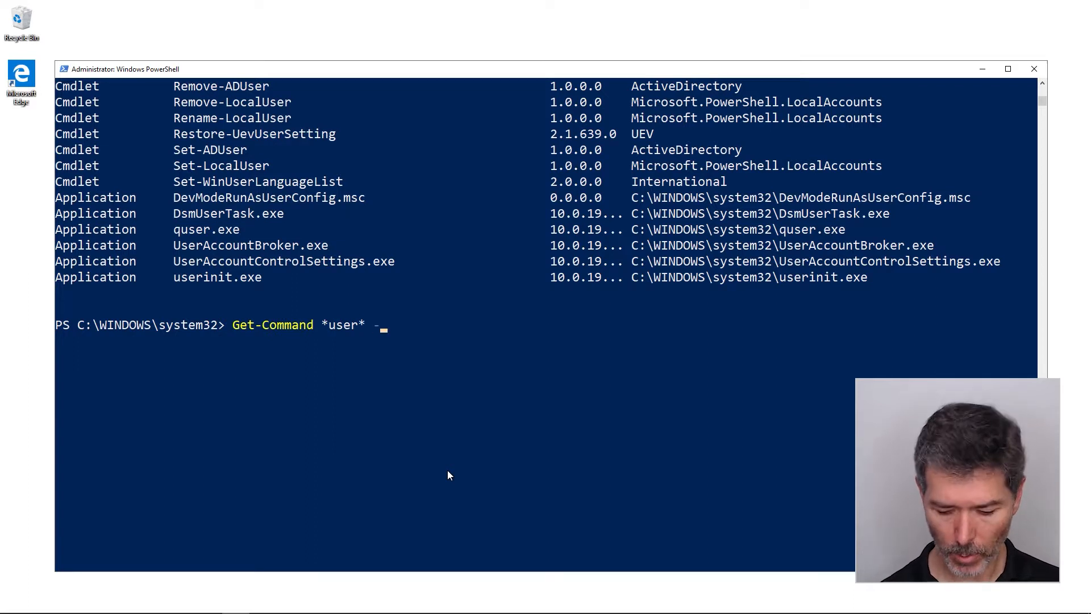
pyautogui.write('Module')
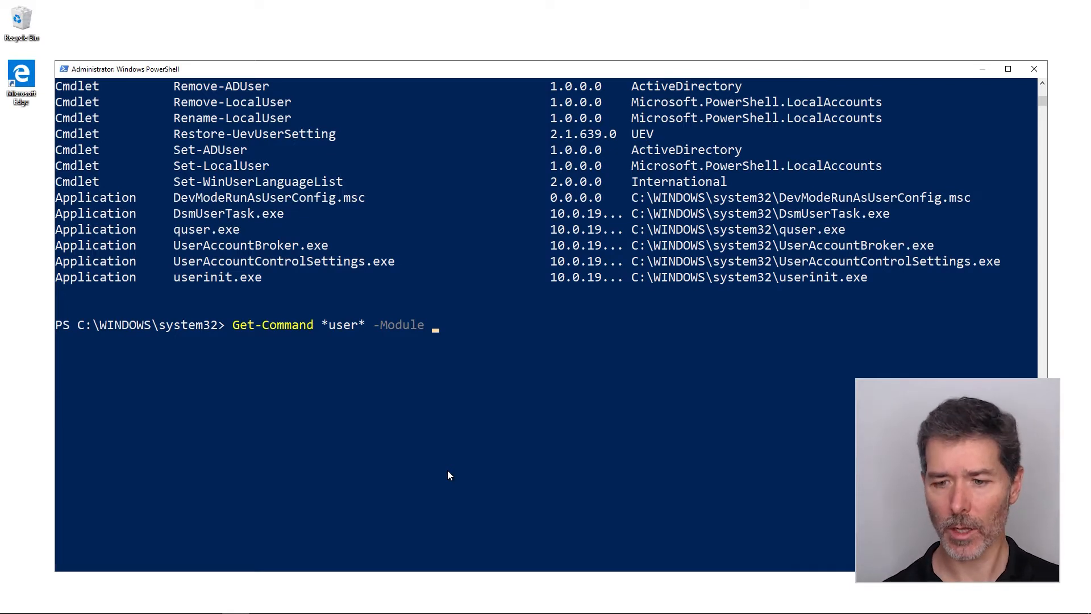
pyautogui.write('ActiveDirectory')
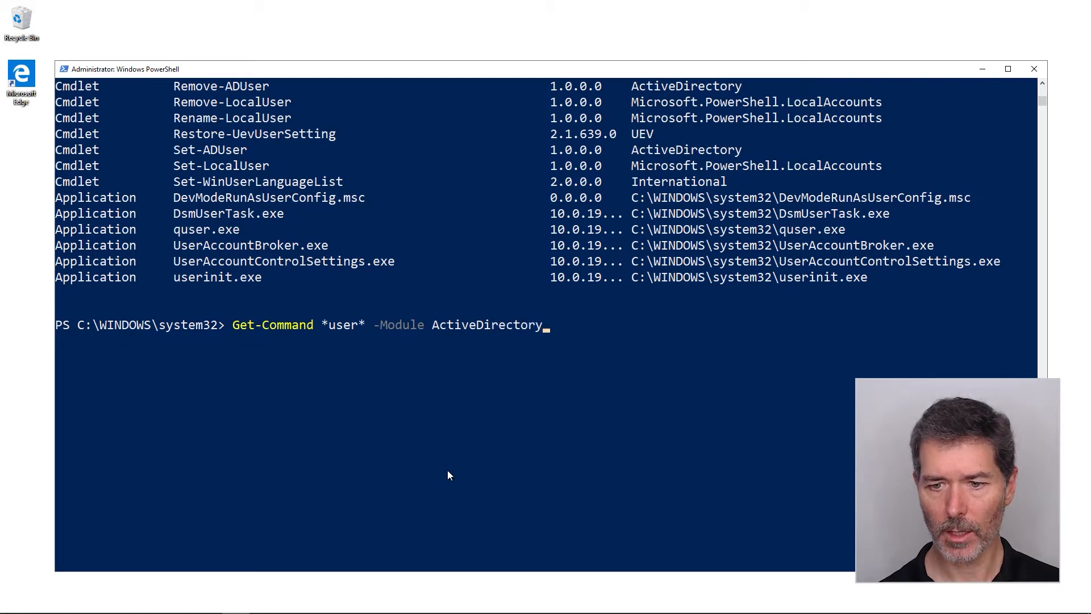
pyautogui.press('Enter')
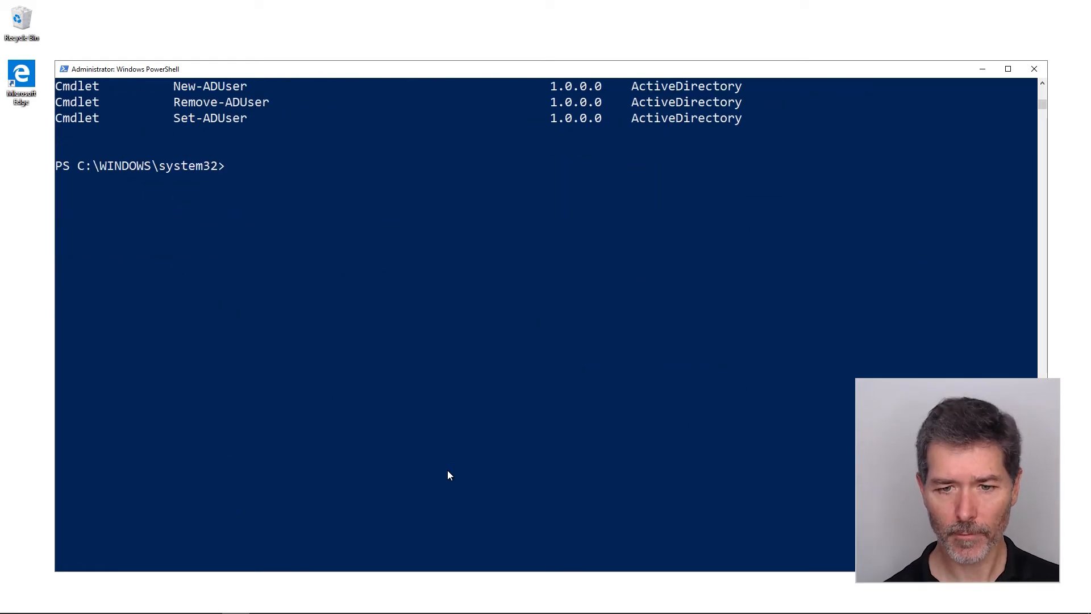
# Step: Run Find-Command and scroll through PSGallery results such as AzureRM.Sql cmdlets
pyautogui.write('Find-')
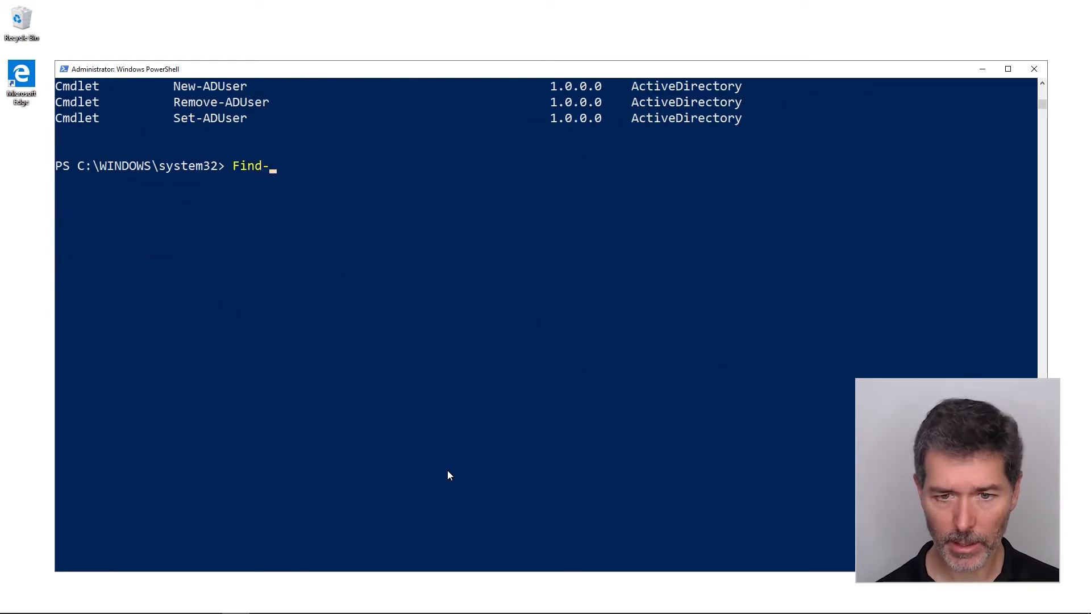
pyautogui.write('Command')
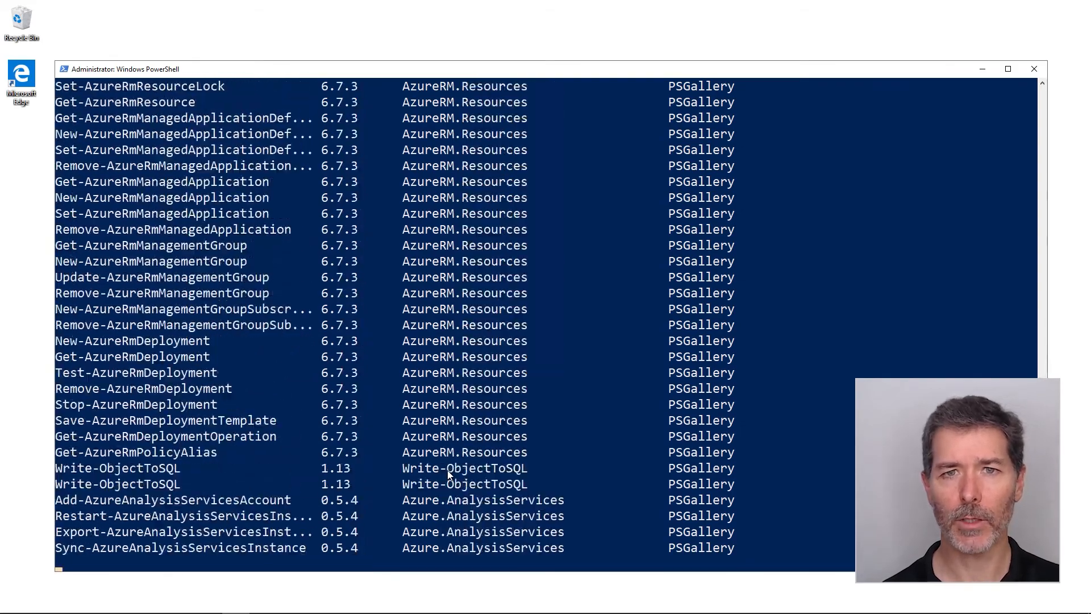
pyautogui.scroll(-3)
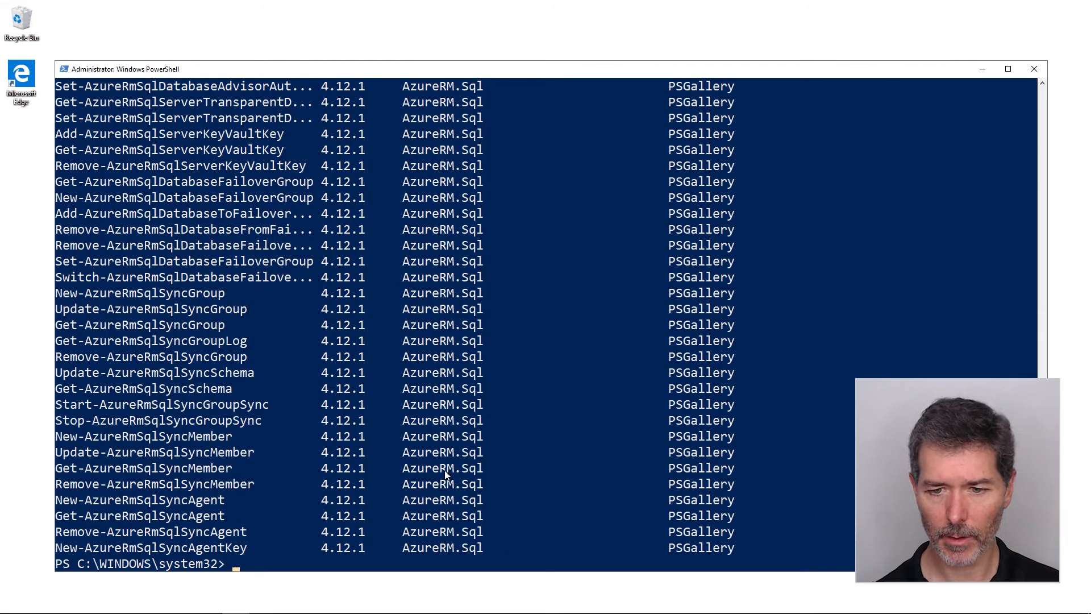
# Step: Run Find-Command -tag NTFS to list NTFSSecurity commands like Get-NTFSOwner and Get-DiskSpace
pyautogui.write('Find-Command')
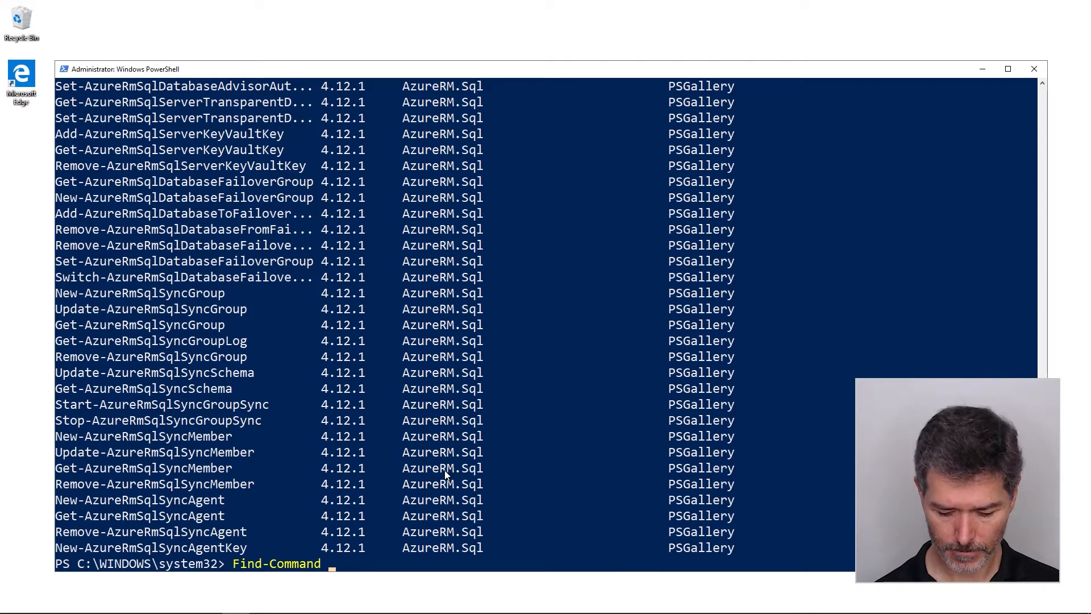
pyautogui.write('-tag')
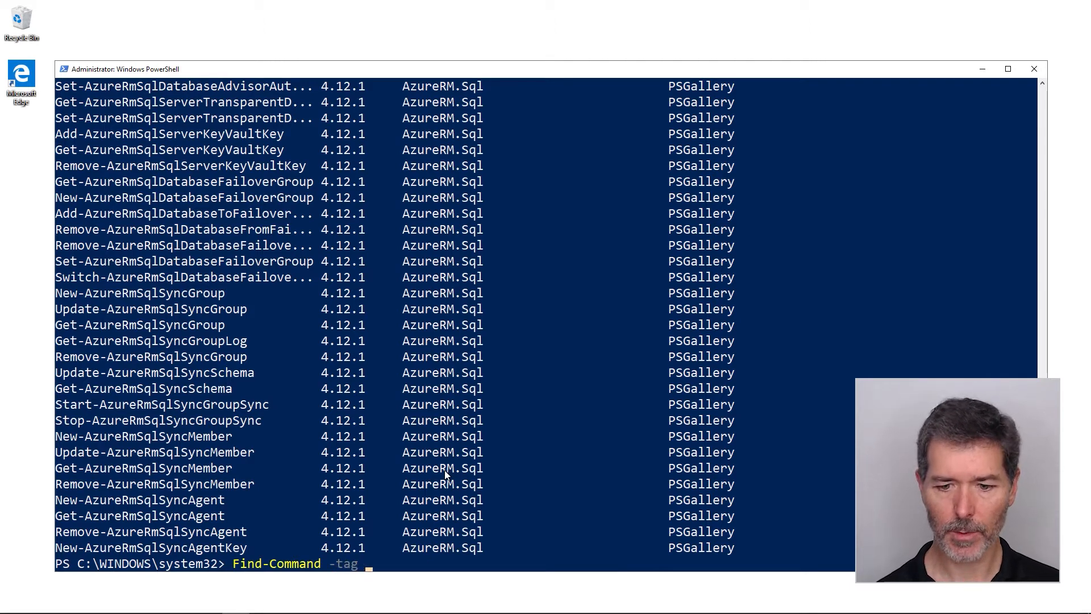
pyautogui.write('NTFS')
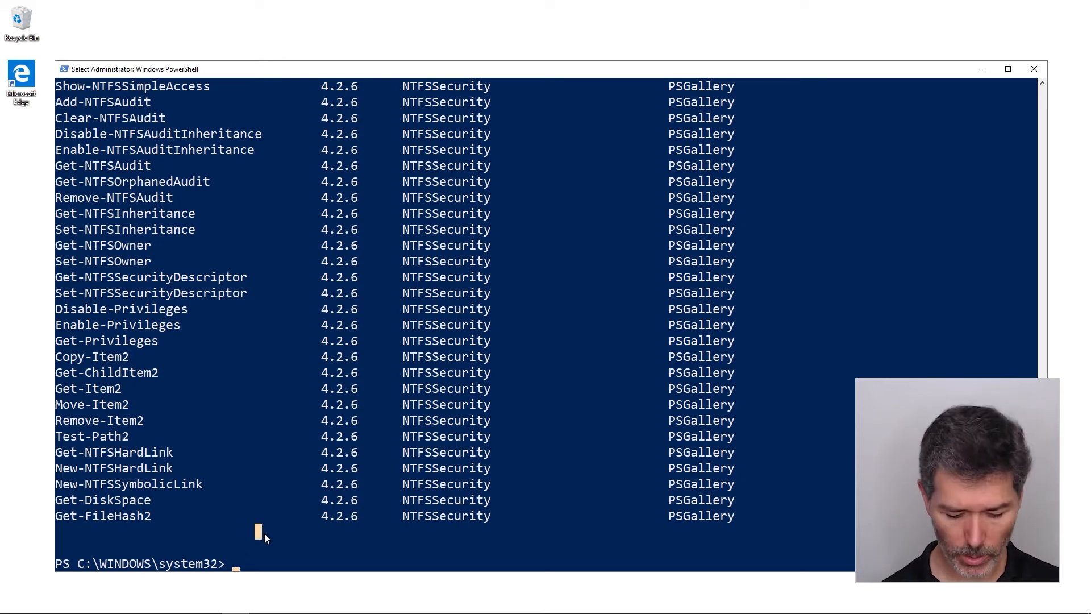
# Step: Open Show-Command, filter the names by 'user' and select Get-ADUser
pyautogui.write('show-')
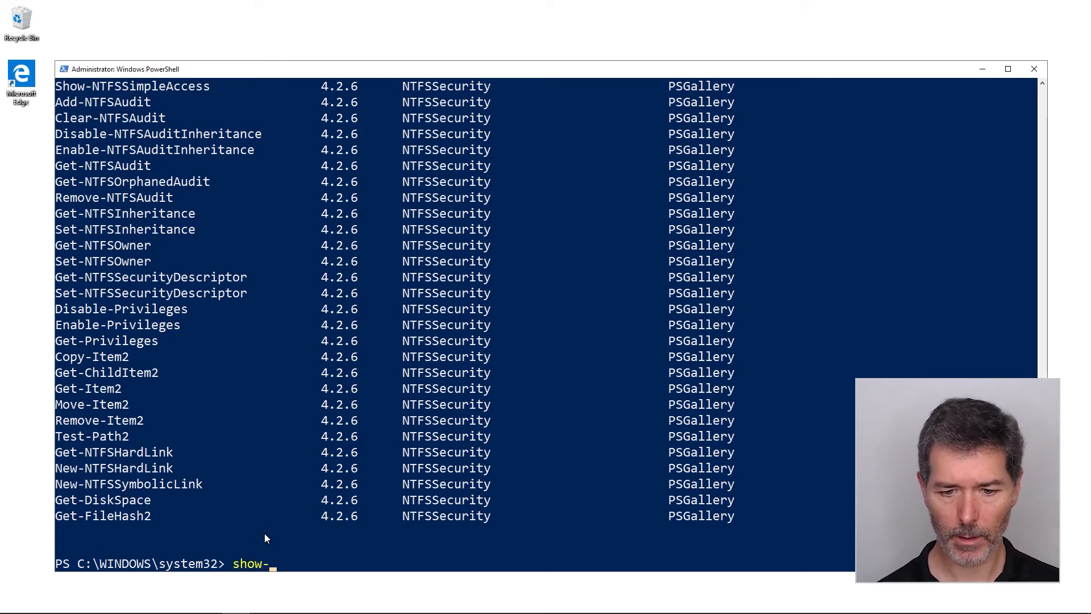
pyautogui.write('command')
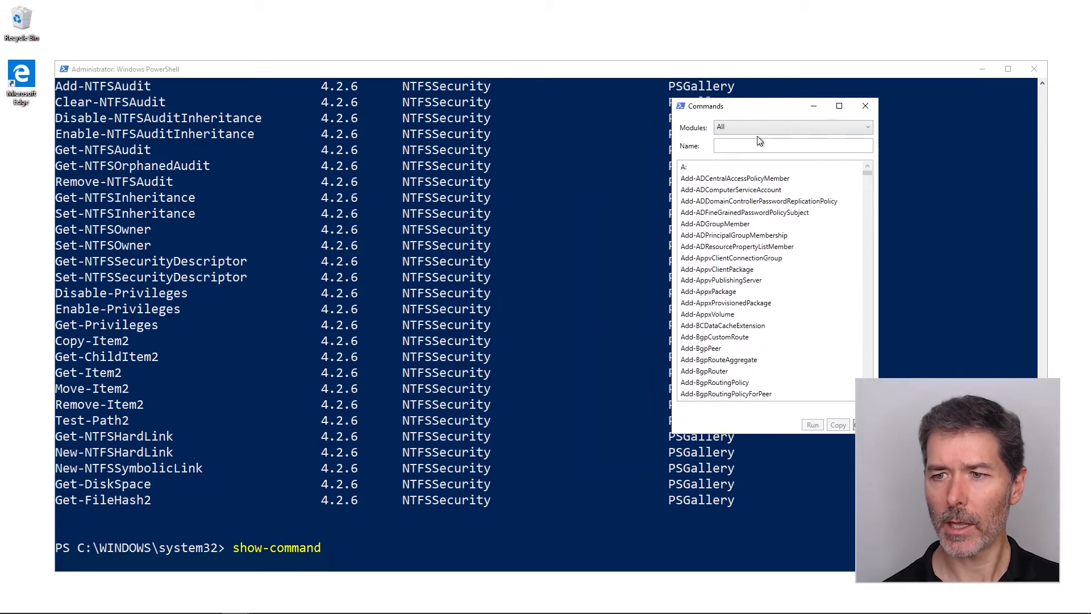
pyautogui.click(793, 145)
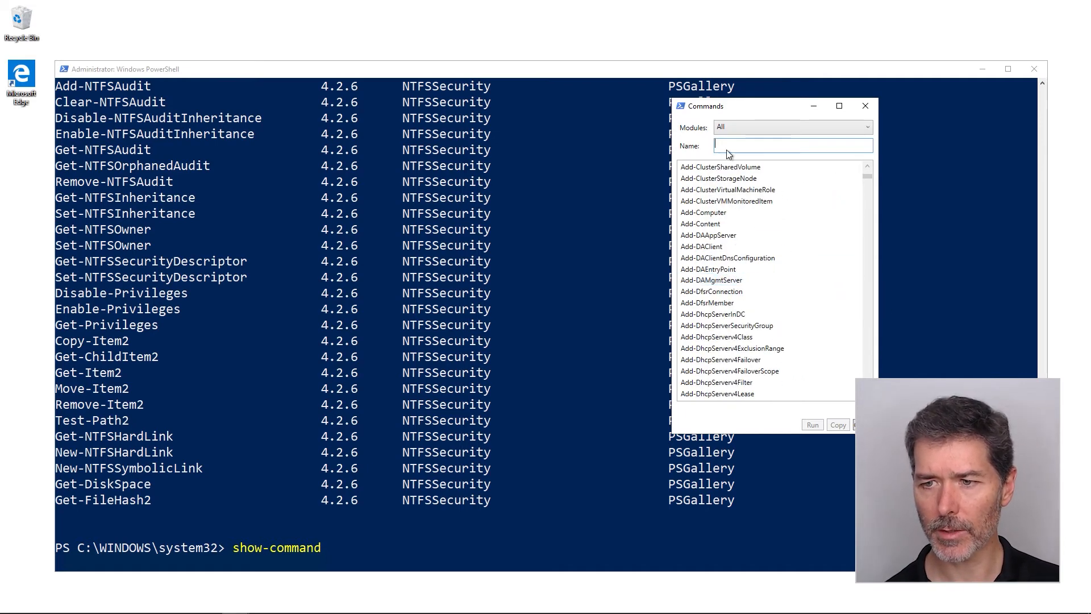
pyautogui.write('user')
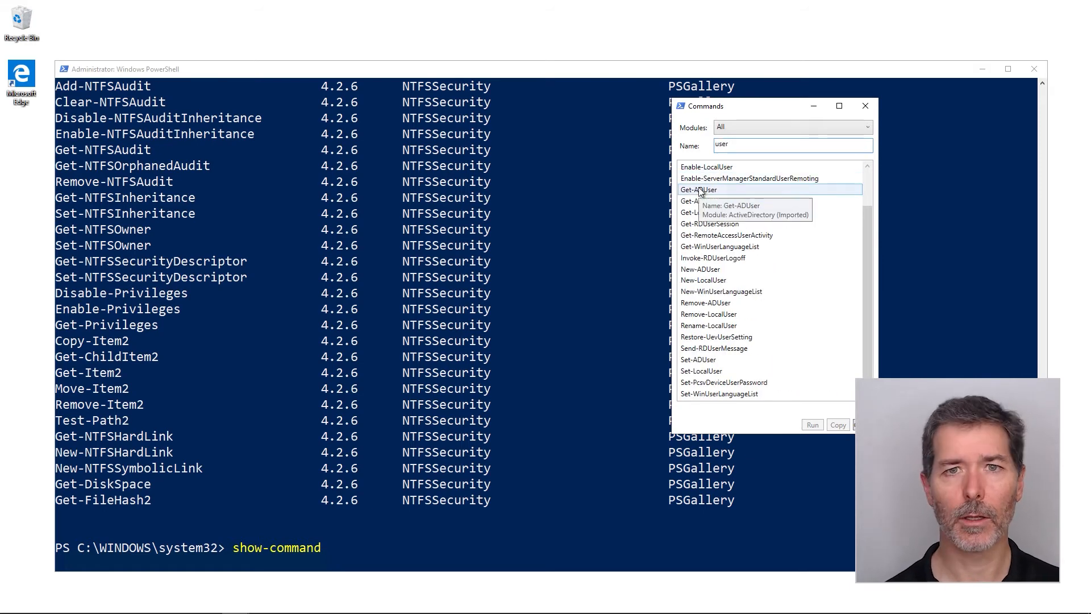
pyautogui.click(697, 189)
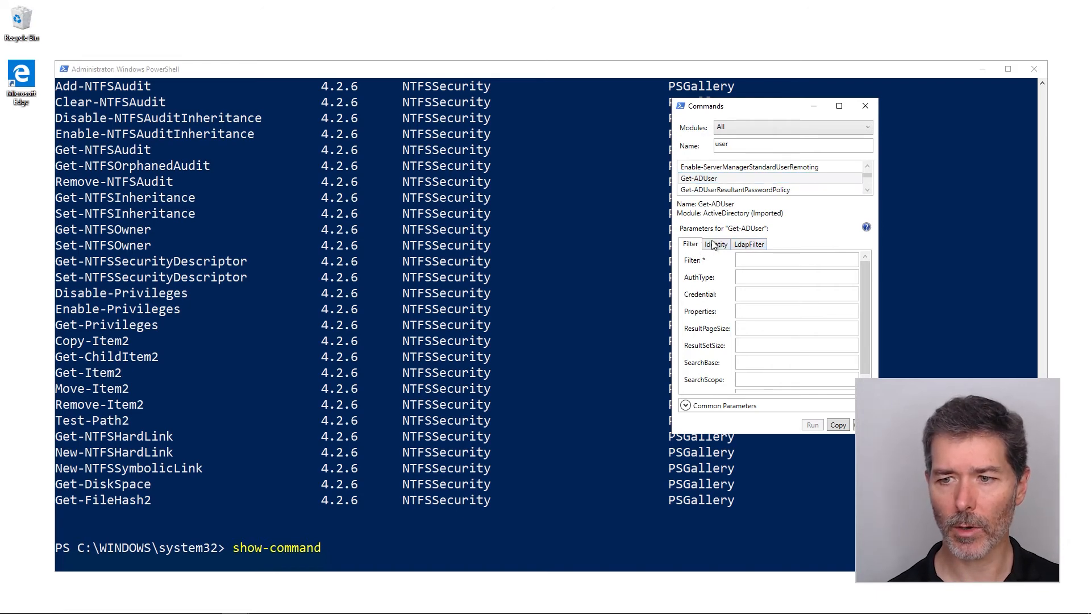
# Step: View Get-ADUser's LdapFilter and Identity parameter sets, then close the browser
pyautogui.click(749, 244)
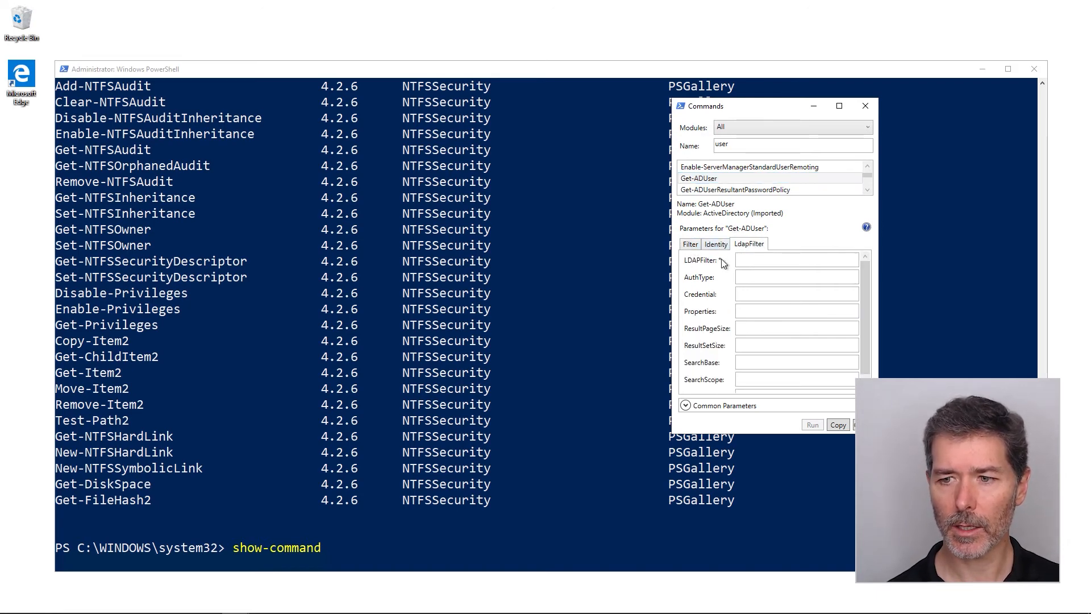
pyautogui.moveTo(726, 263)
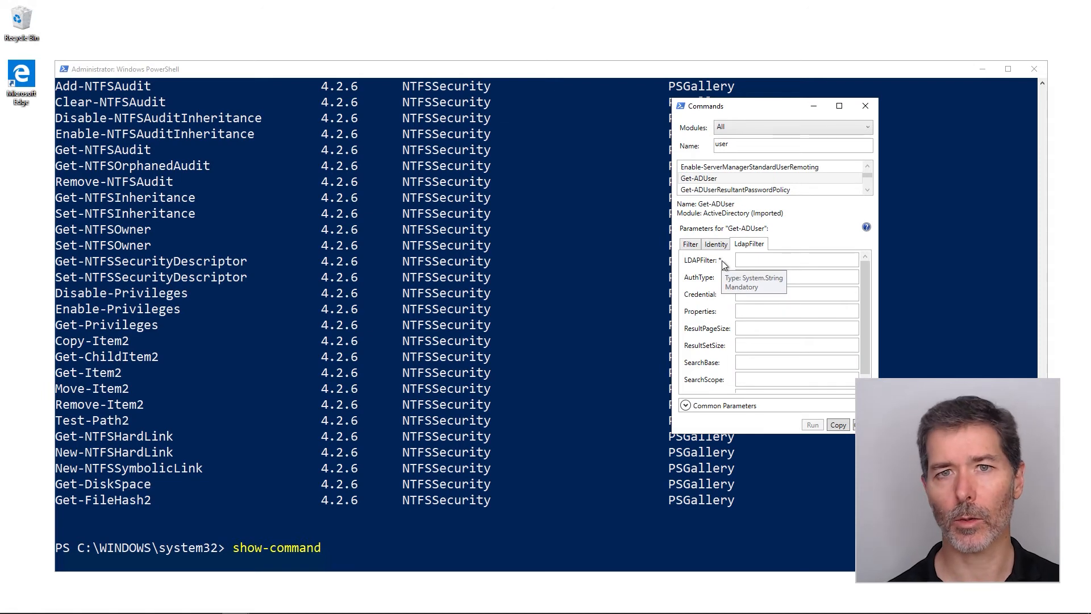
pyautogui.click(715, 244)
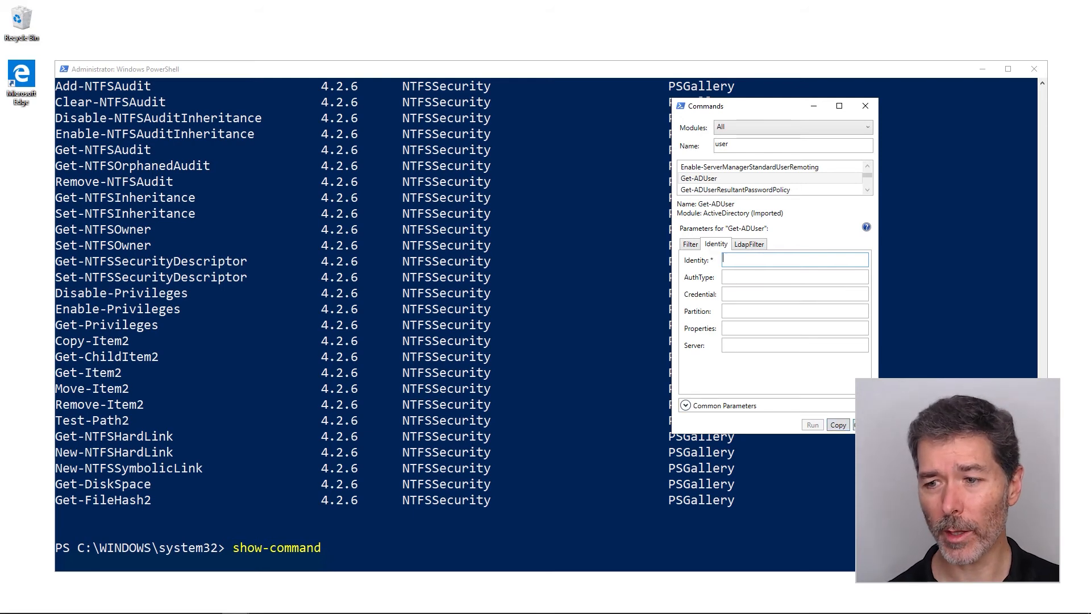
pyautogui.click(865, 105)
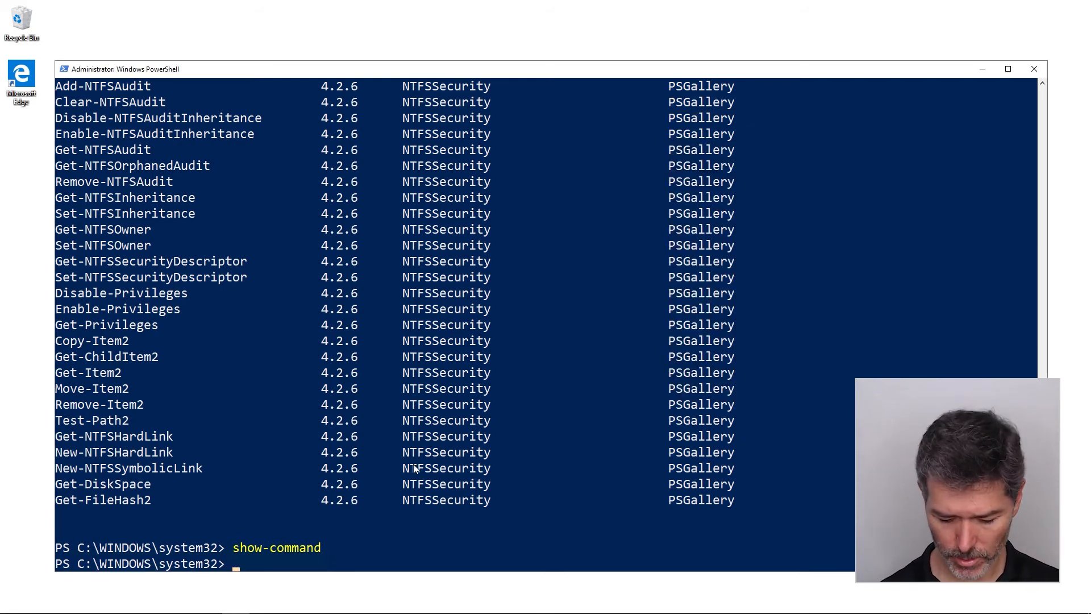
# Step: Open show-command Get-Hotfix, review ComputerName, Credential and Id, then cancel
pyautogui.write('show-command')
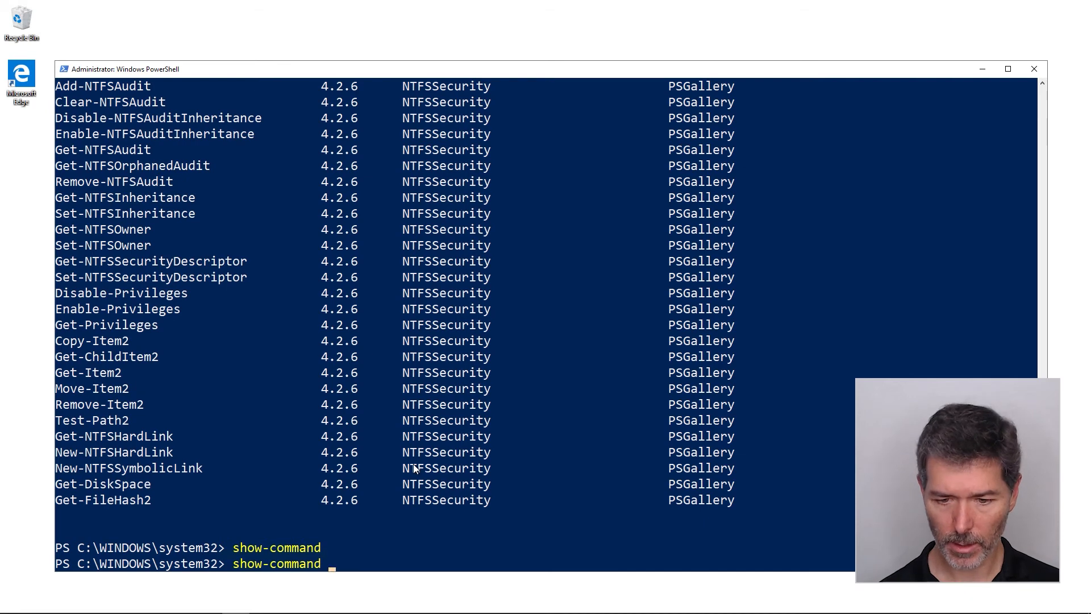
pyautogui.write('Get-Ho')
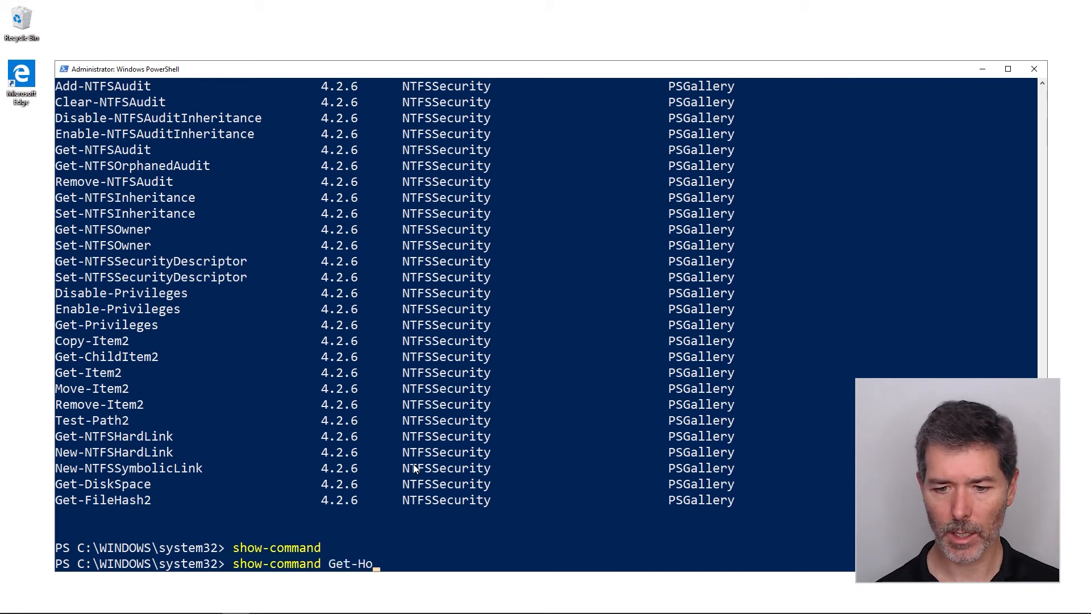
pyautogui.press('enter')
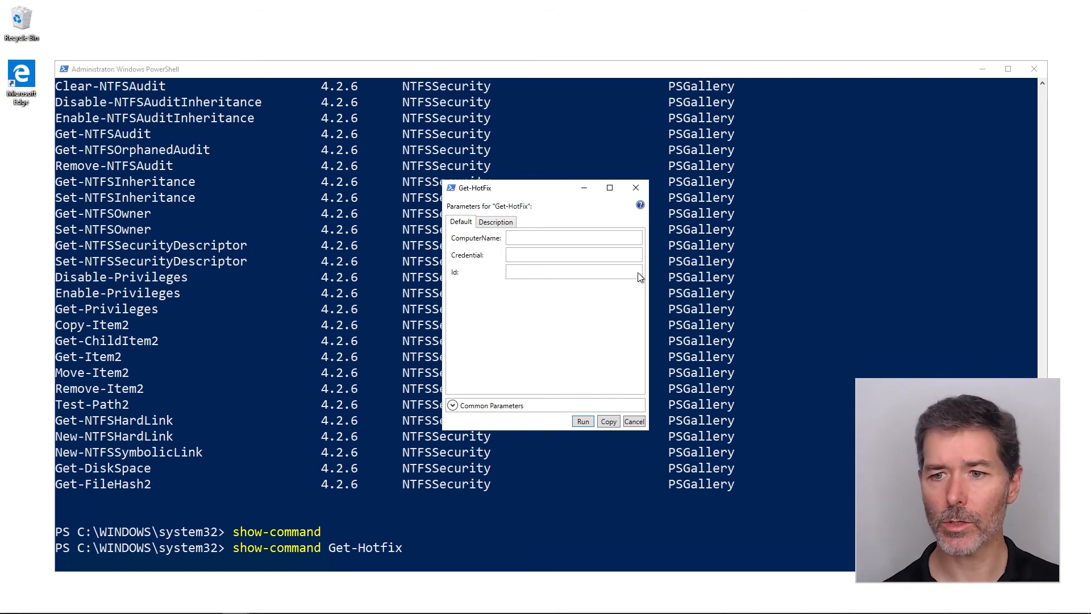
pyautogui.click(633, 421)
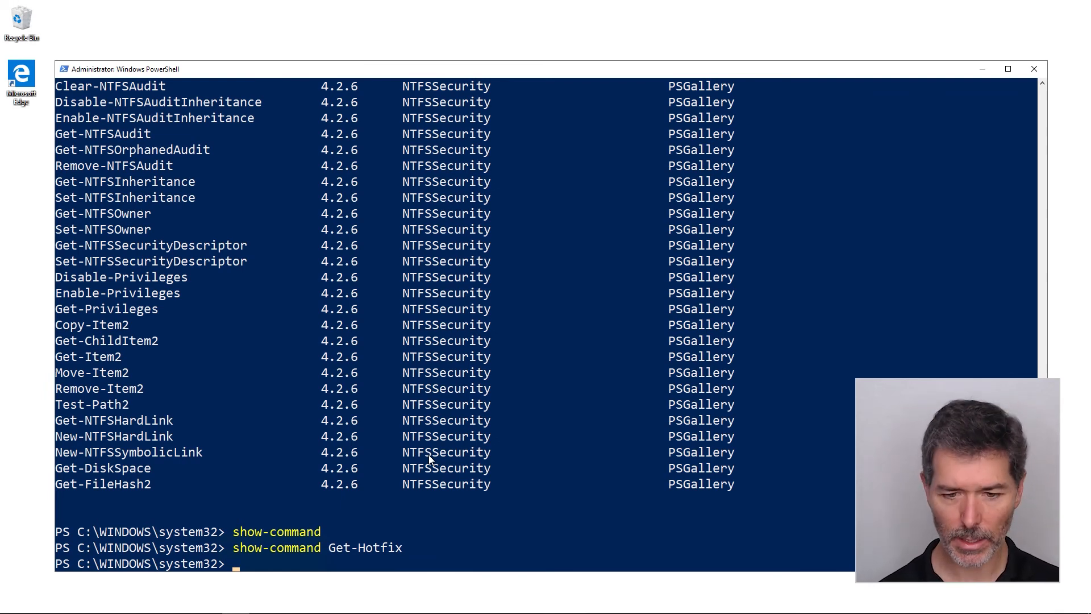
# Step: Clear the console, run help cat to show Get-Content help, and enter Get-Command cat
pyautogui.write('cls')
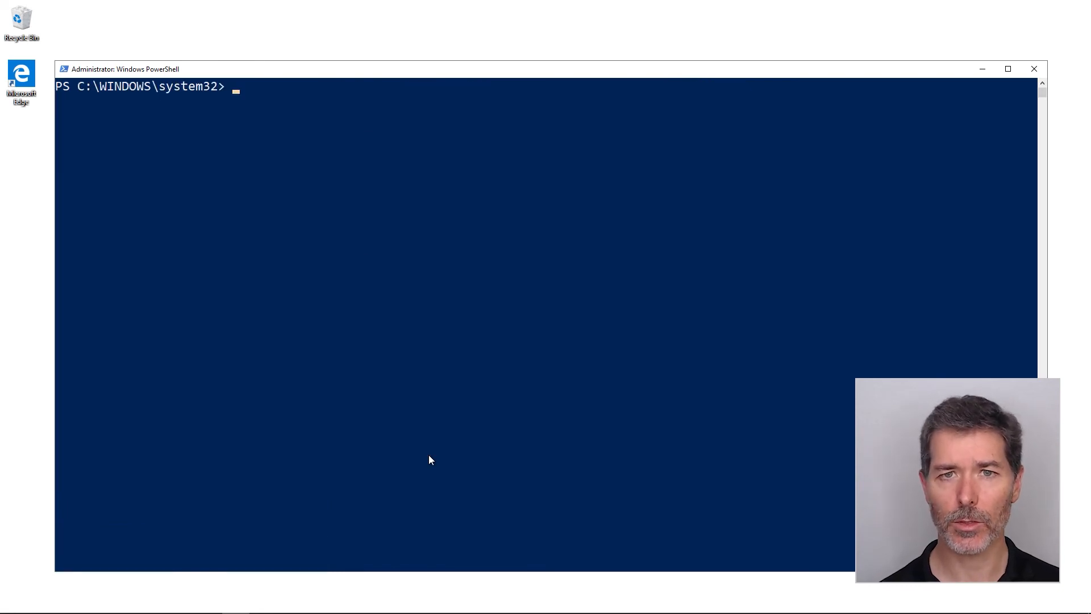
pyautogui.write('cat')
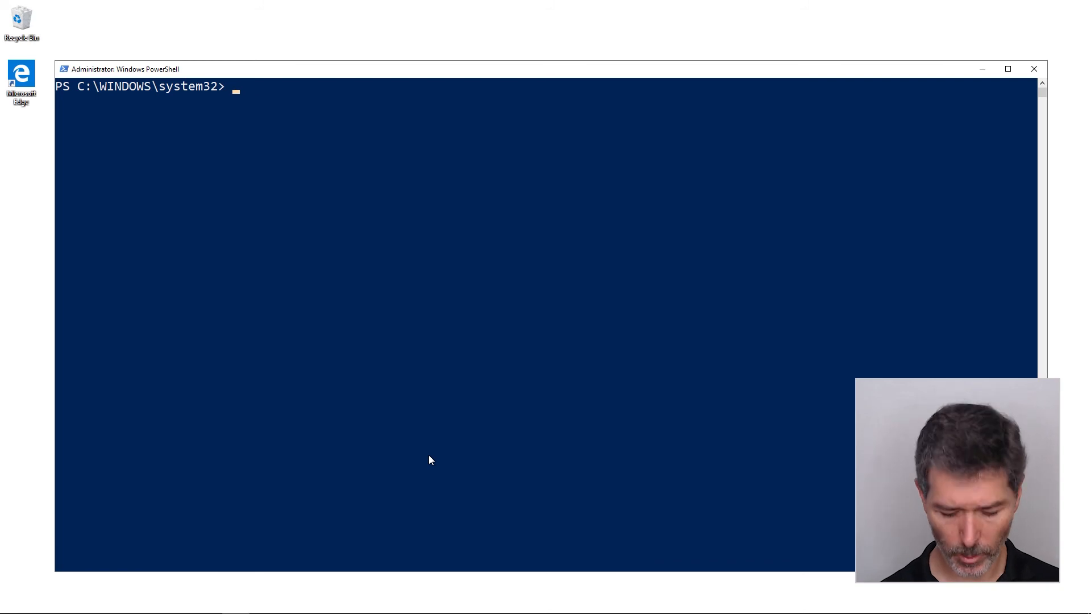
pyautogui.write('help cat')
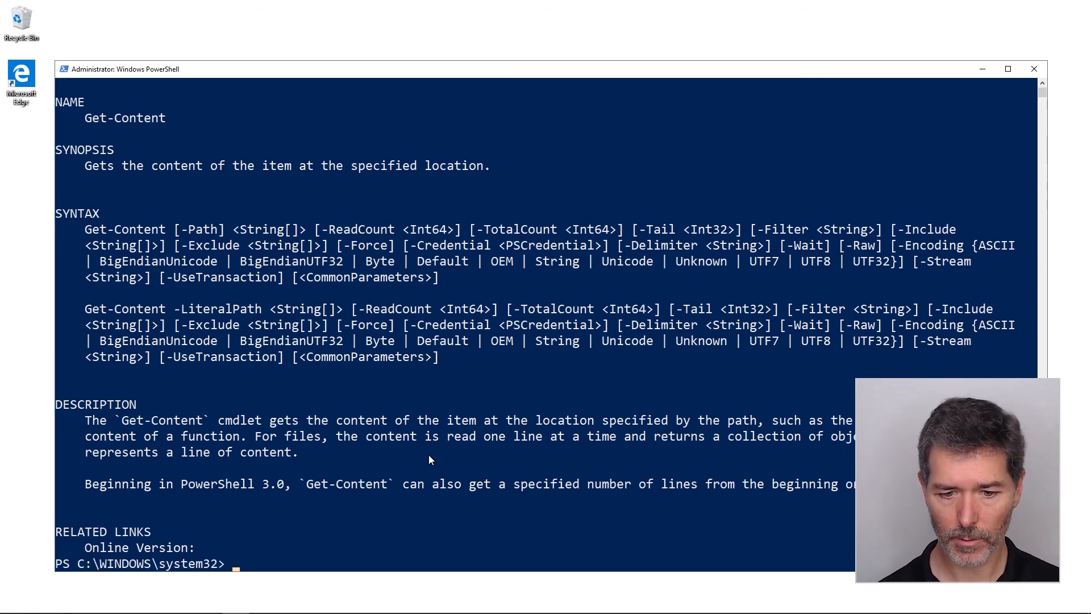
pyautogui.write('Get-Co')
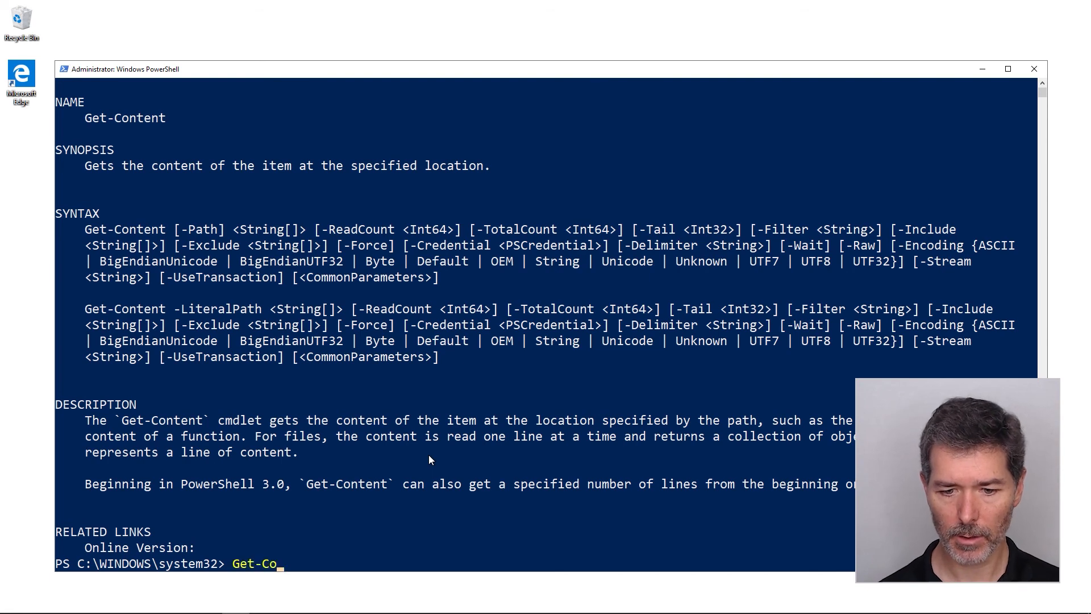
pyautogui.write('Get-Command cat')
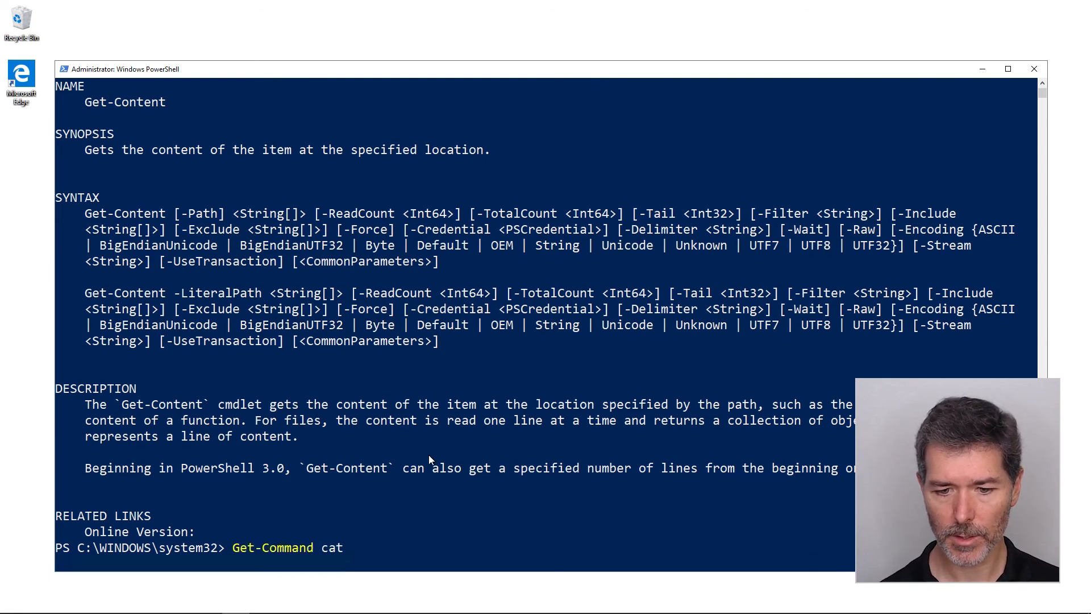